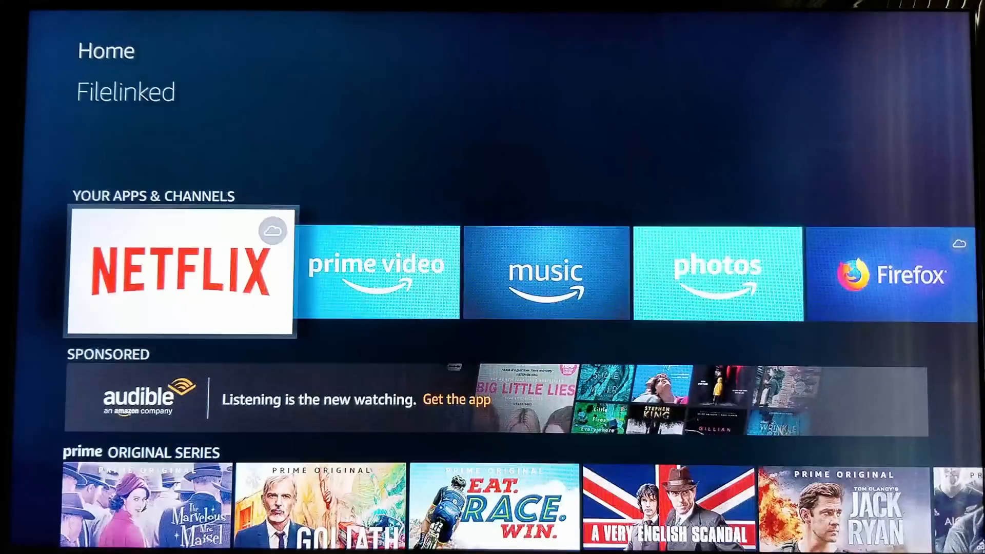
Open See All under Your Apps & Channels and launch Mouse Toggle from the grid
{"action": "left_click", "coordinate": [180, 272]}
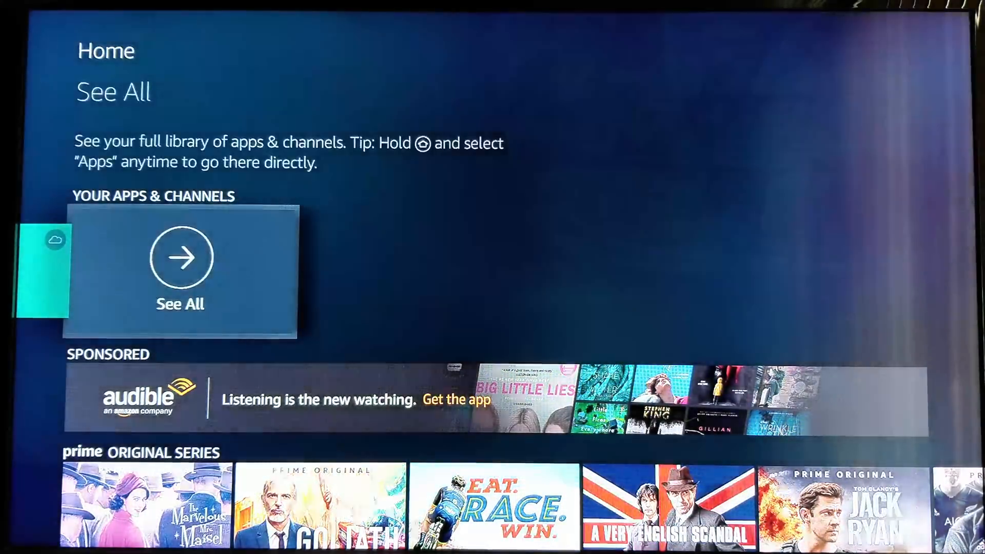
{"action": "left_click", "coordinate": [180, 270]}
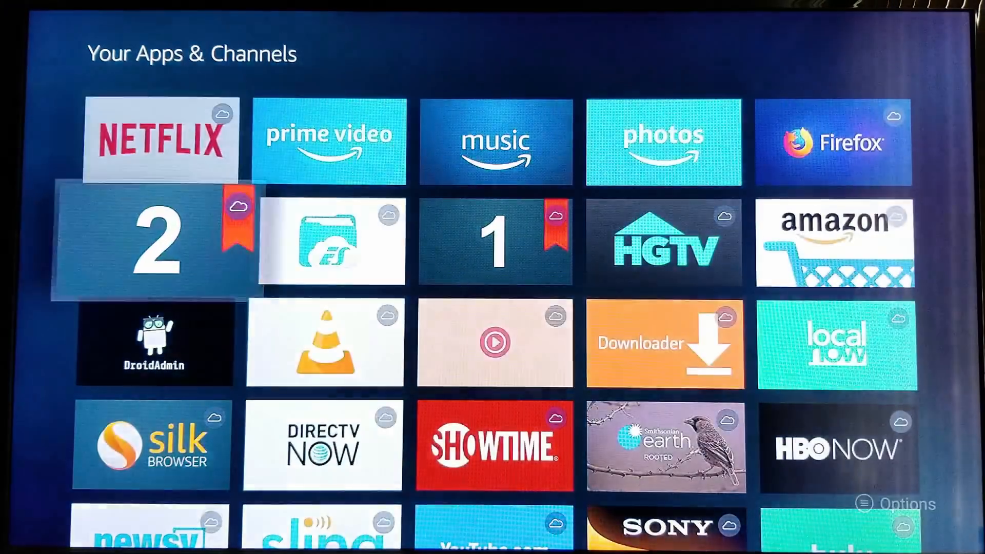
{"action": "scroll", "scroll_direction": "down", "scroll_amount": 3}
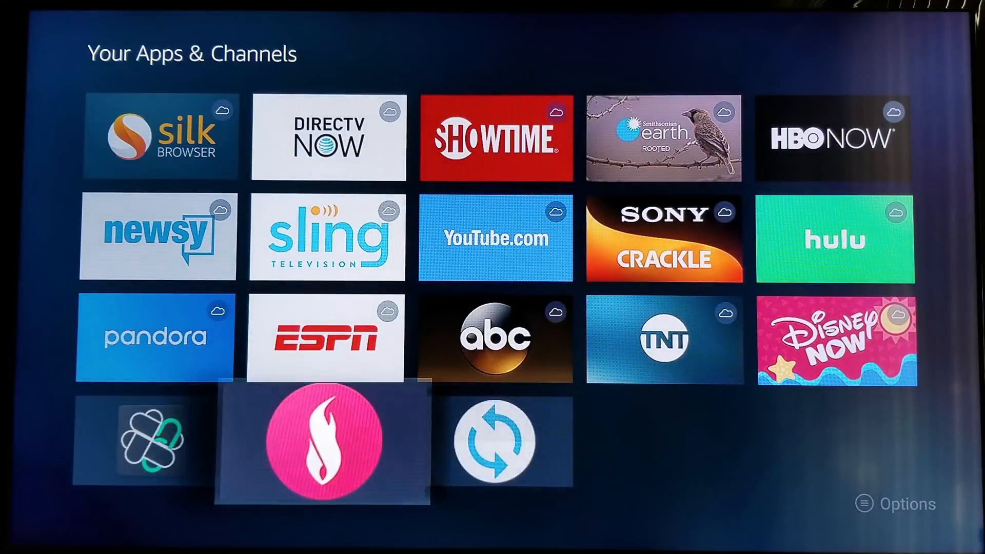
{"action": "left_click", "coordinate": [323, 440]}
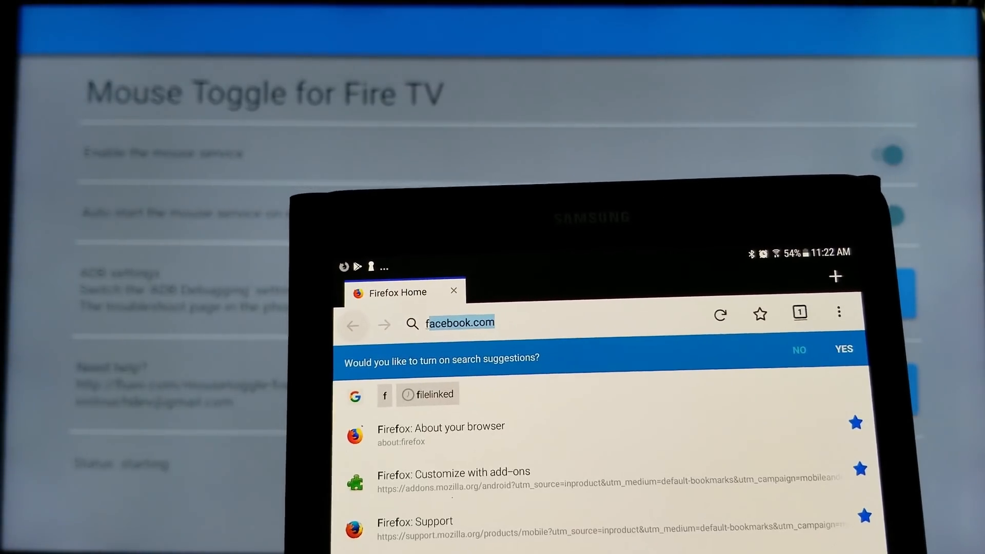
Enter 'filelinked' in the Firefox address bar to surface the droidadmin.com suggestion
{"action": "type", "text": "file"}
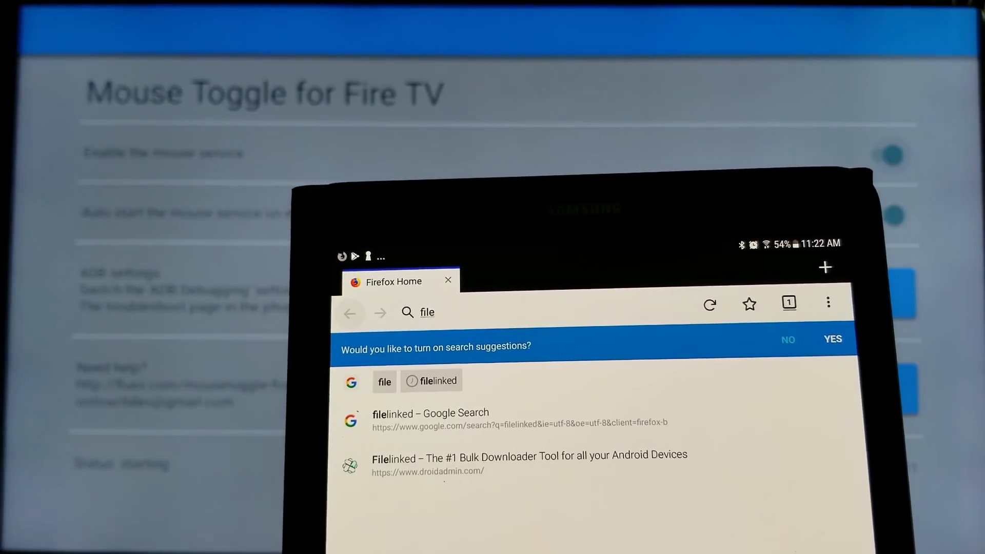
{"action": "type", "text": "lin"}
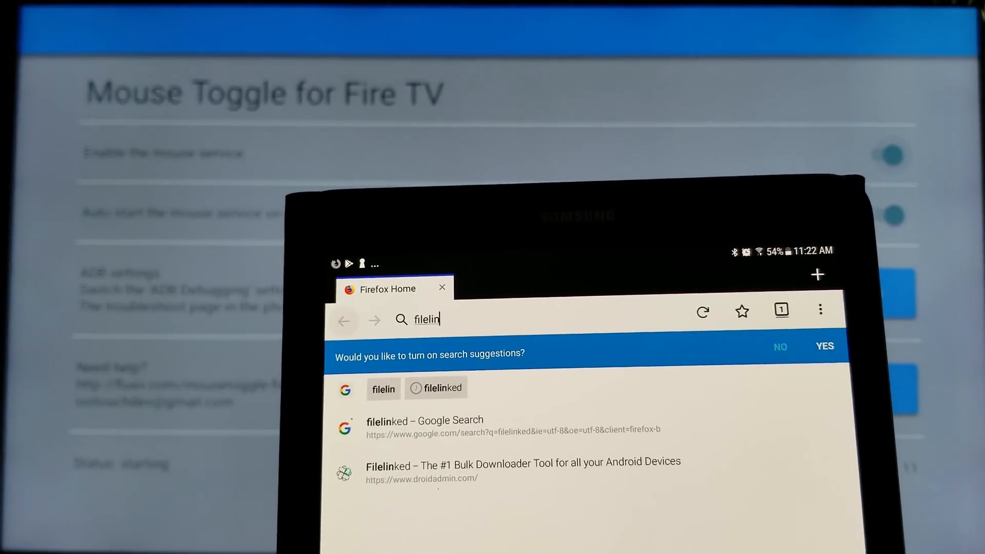
{"action": "type", "text": "ked"}
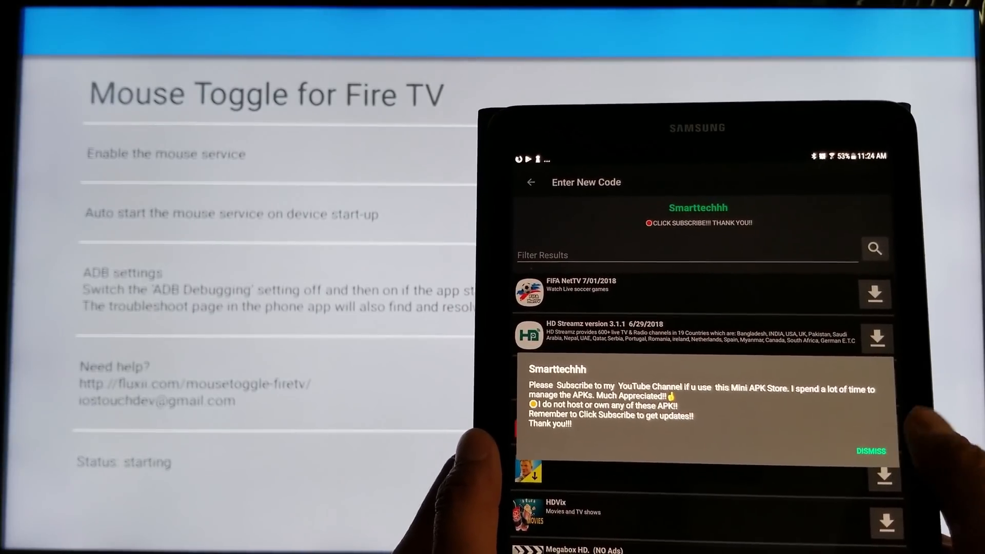
Dismiss the store owner's subscribe popup and scroll the app list toward Mouse Toggle
{"action": "left_click", "coordinate": [871, 451]}
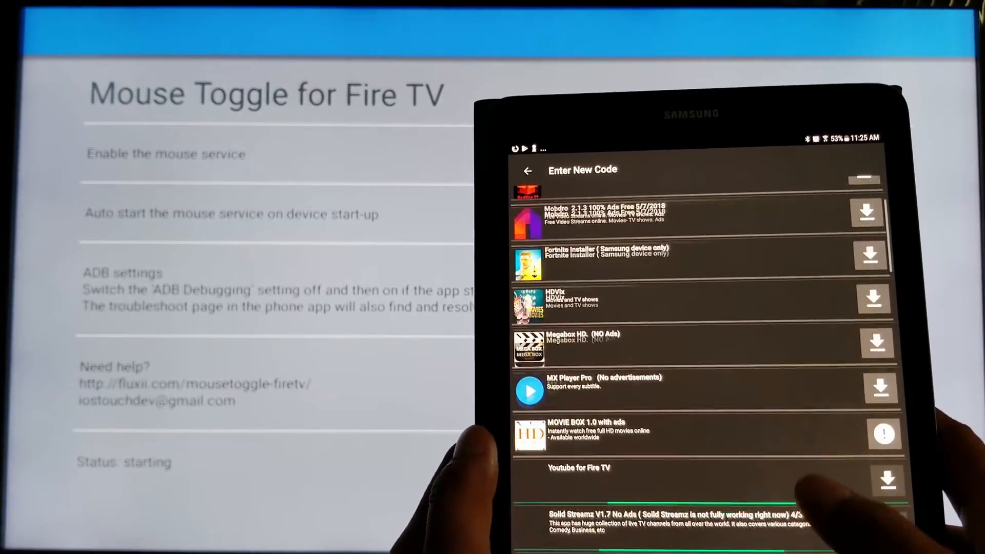
{"action": "scroll", "scroll_direction": "down", "scroll_amount": 3}
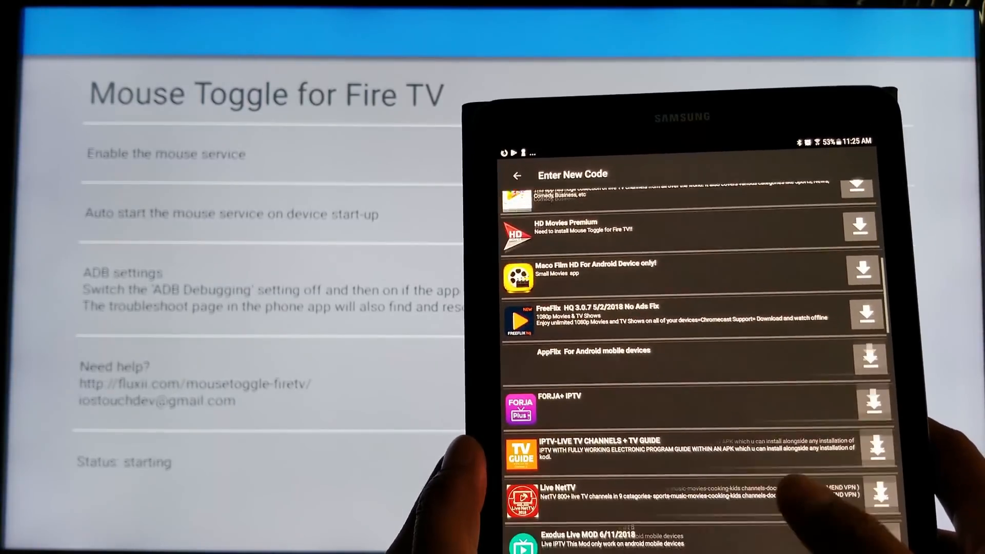
{"action": "scroll", "scroll_direction": "down", "scroll_amount": 3}
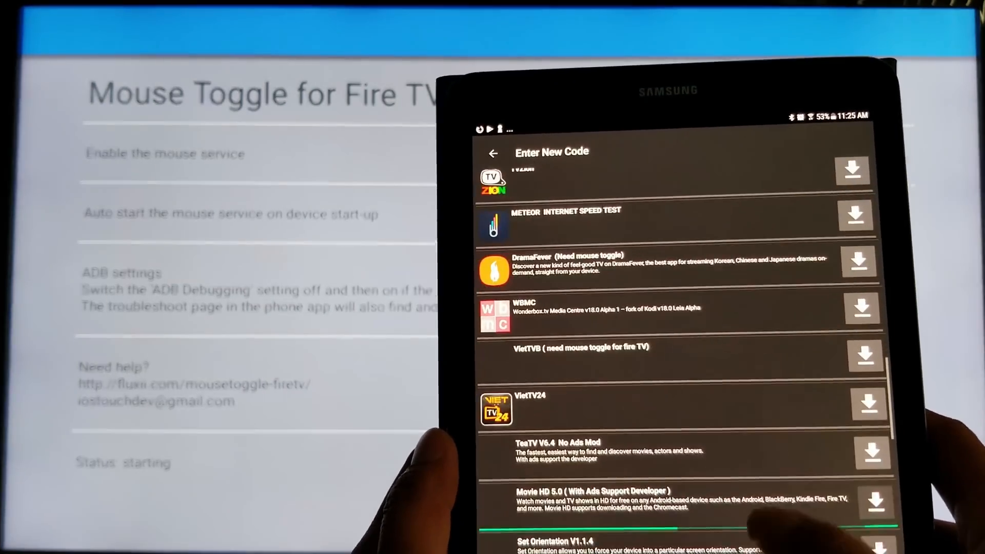
{"action": "scroll", "scroll_direction": "down", "scroll_amount": 3}
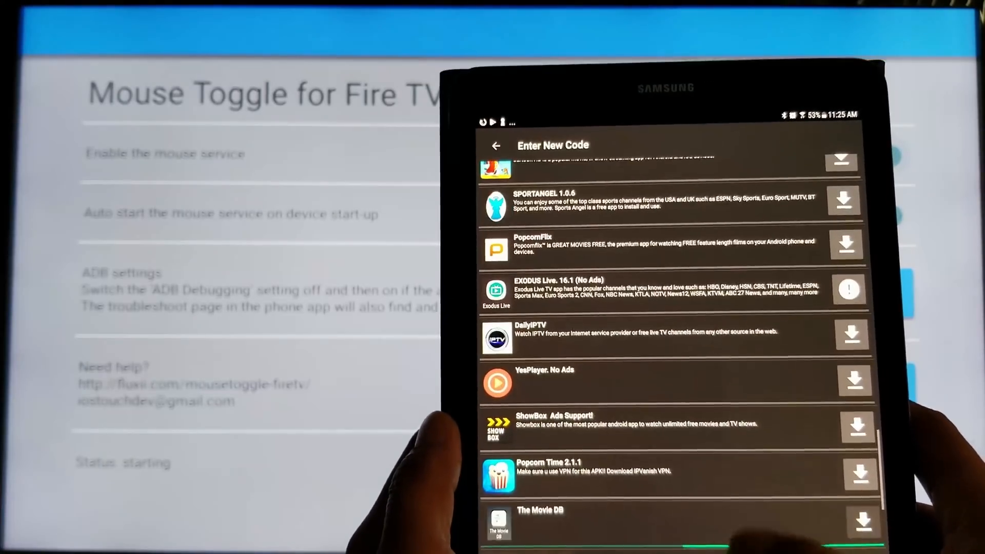
{"action": "scroll", "scroll_direction": "down", "scroll_amount": 3}
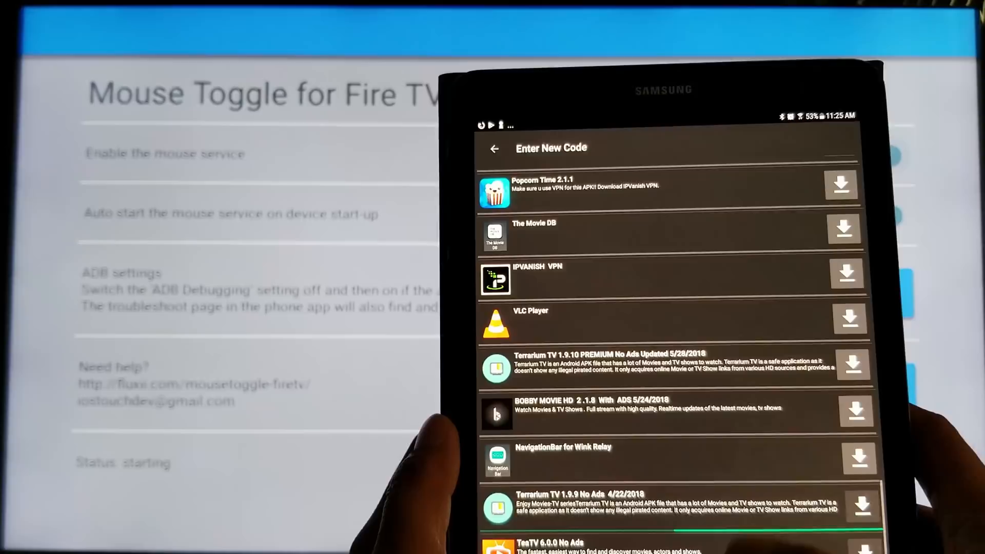
{"action": "scroll", "scroll_direction": "down", "scroll_amount": 3}
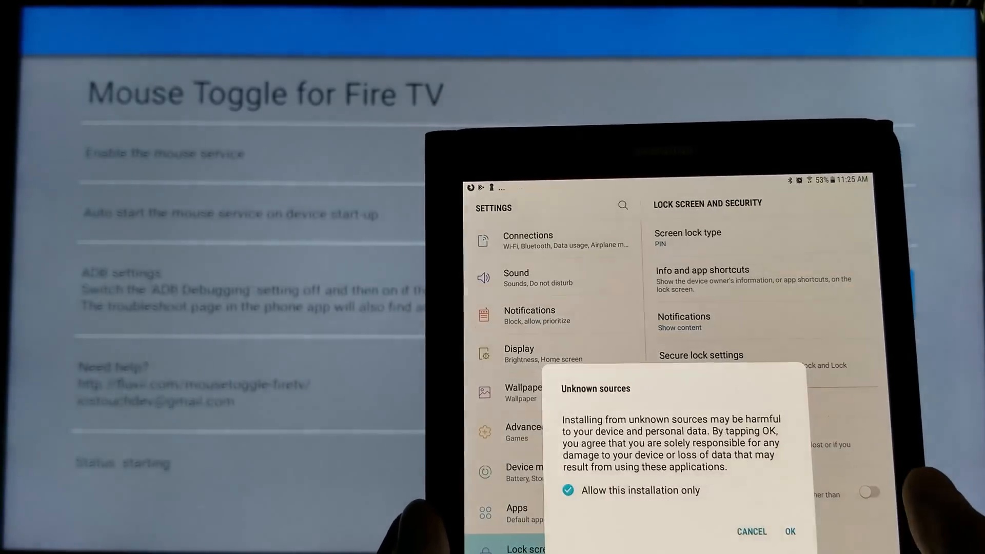
Confirm the Unknown sources warning with Allow this installation only checked
{"action": "left_click", "coordinate": [789, 531]}
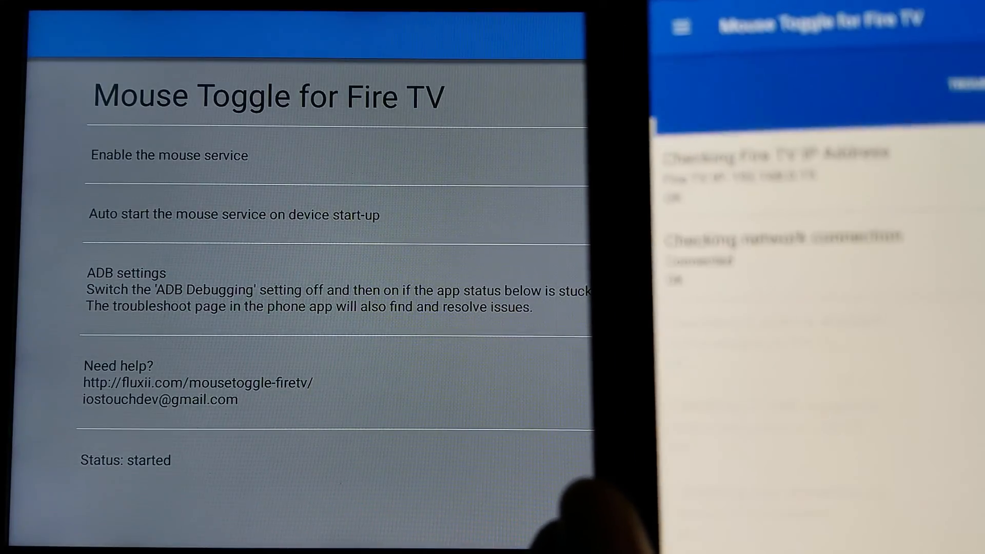
Scroll through the Troubleshoot results to confirm every check shows OK
{"action": "scroll", "scroll_direction": "down", "scroll_amount": 3}
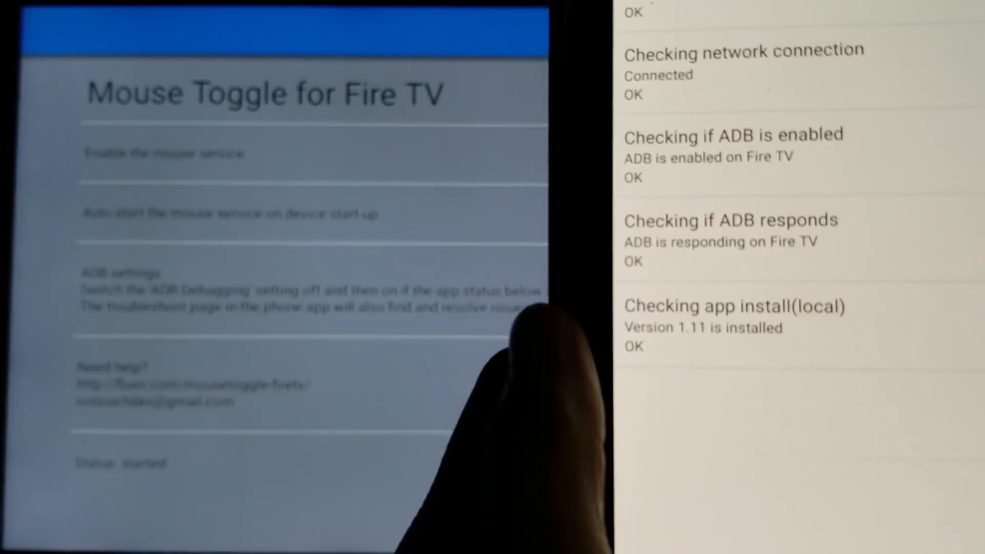